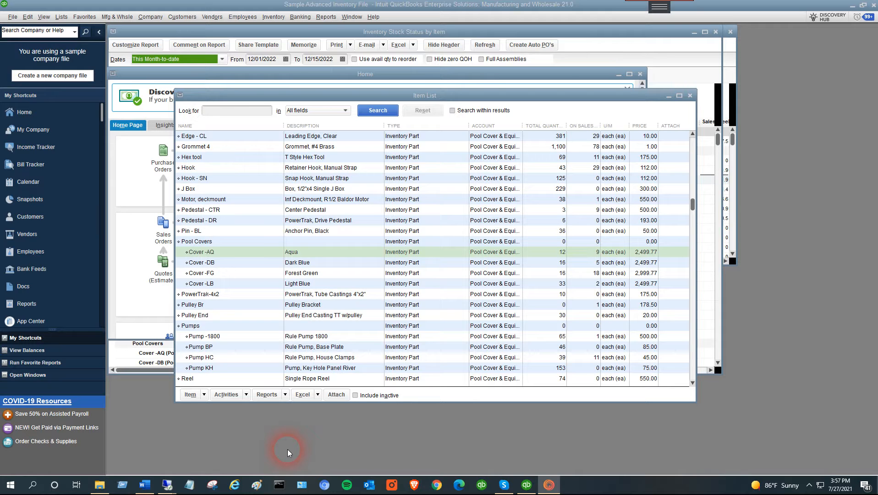
{"action": "mouse_move", "coordinate": [296, 455]}
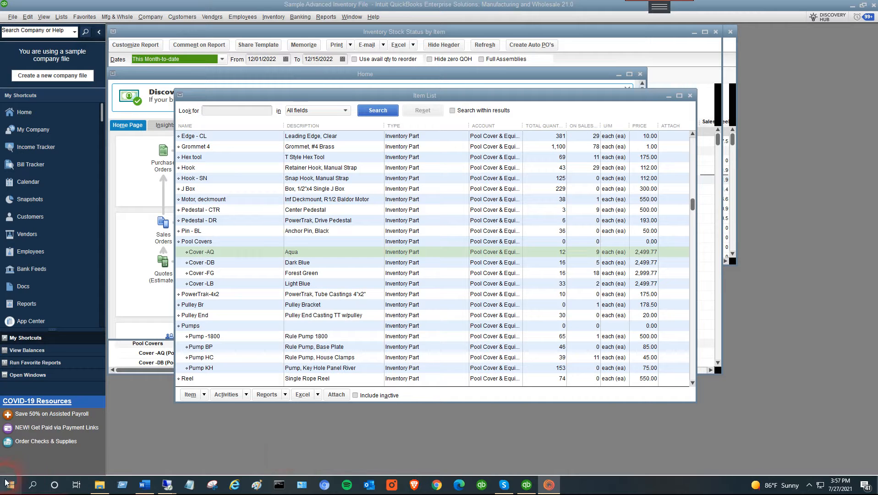
Launch Count Inventory Mobile Connector from Start and enter the login email and password
{"action": "left_click", "coordinate": [8, 484]}
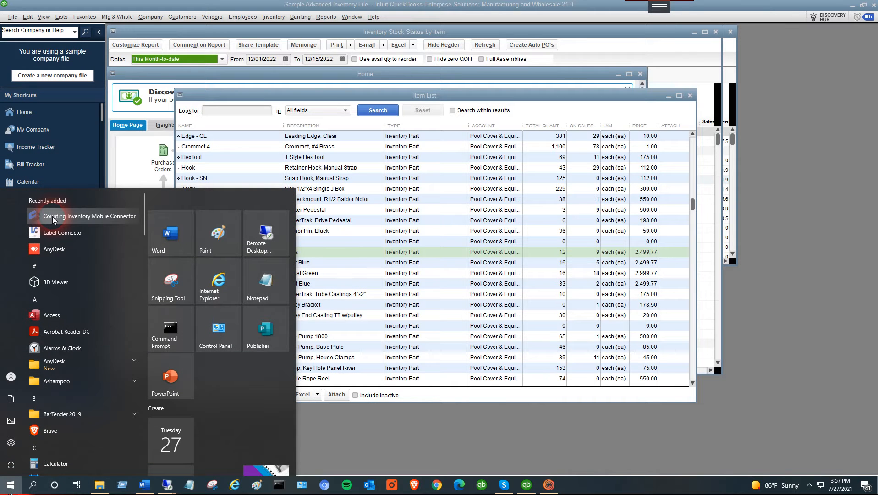
{"action": "left_click", "coordinate": [89, 217]}
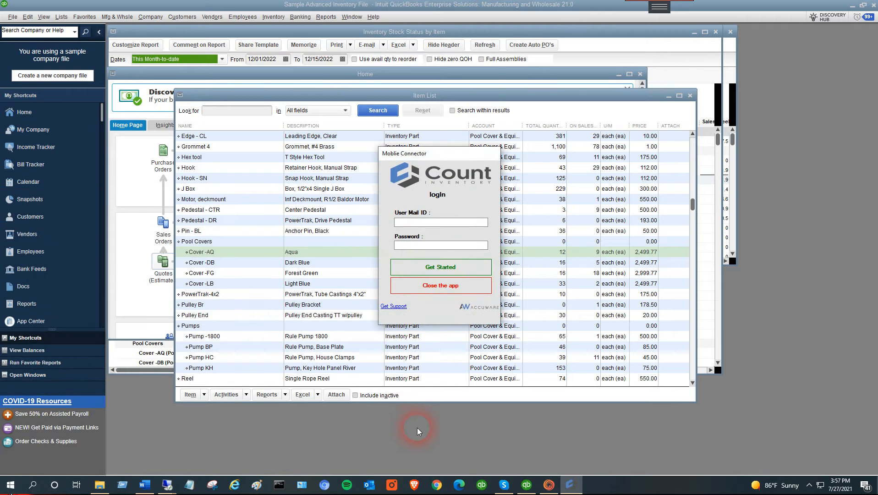
{"action": "left_click", "coordinate": [440, 222]}
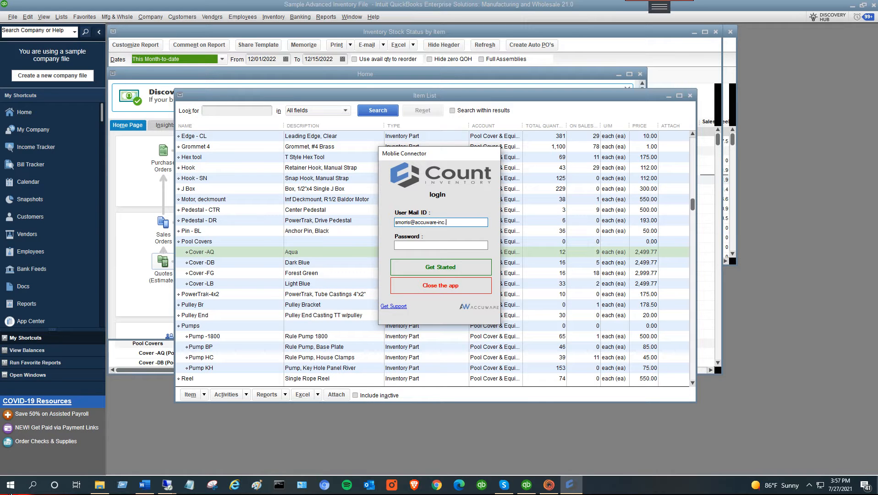
{"action": "left_click", "coordinate": [441, 245]}
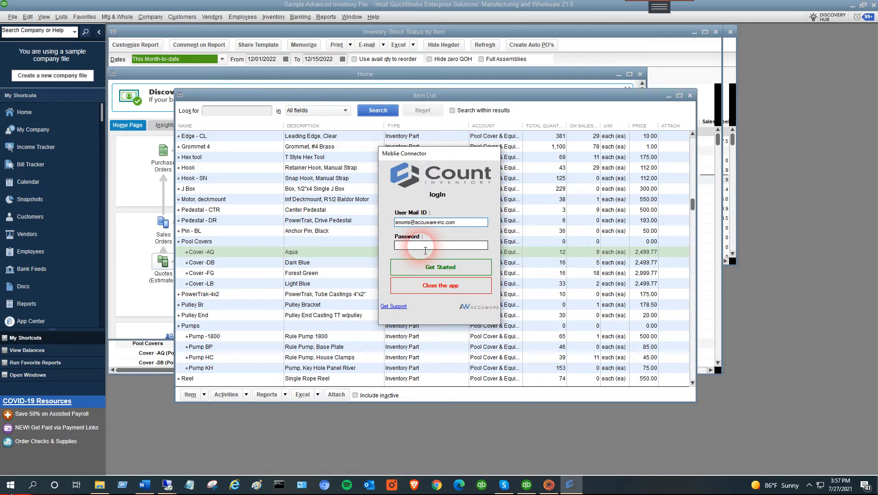
{"action": "type", "text": "•"}
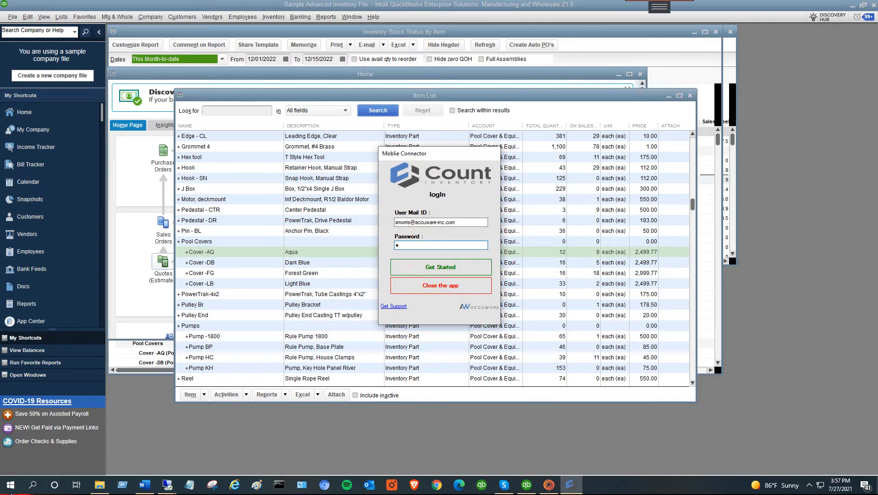
Finish the password, log in via Get Started, replace the other session, note code 1128 and show the tray menu
{"action": "type", "text": "password"}
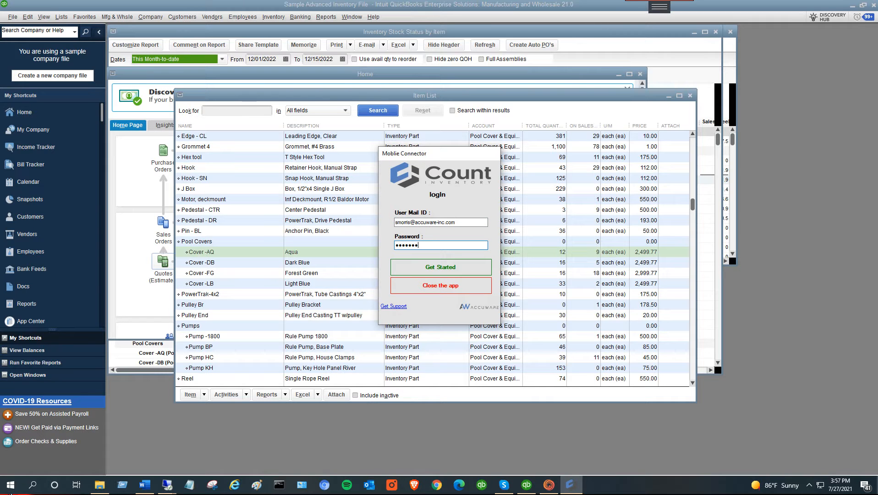
{"action": "type", "text": "•"}
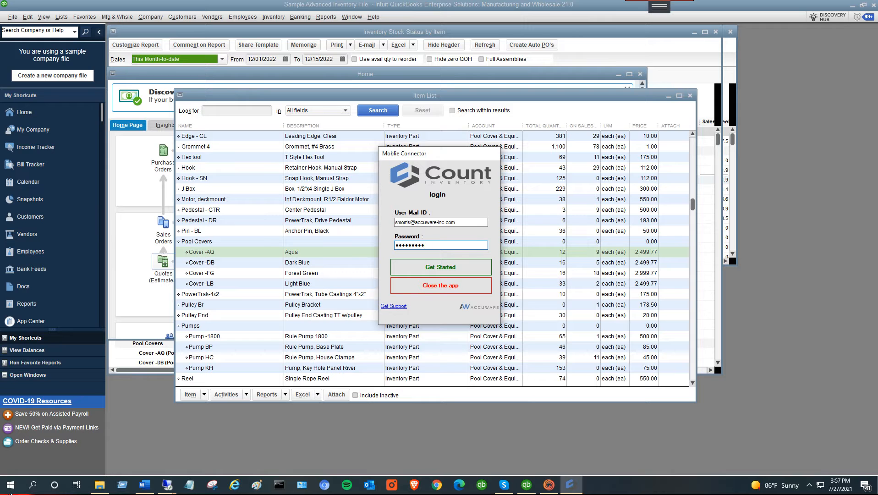
{"action": "left_click", "coordinate": [441, 267]}
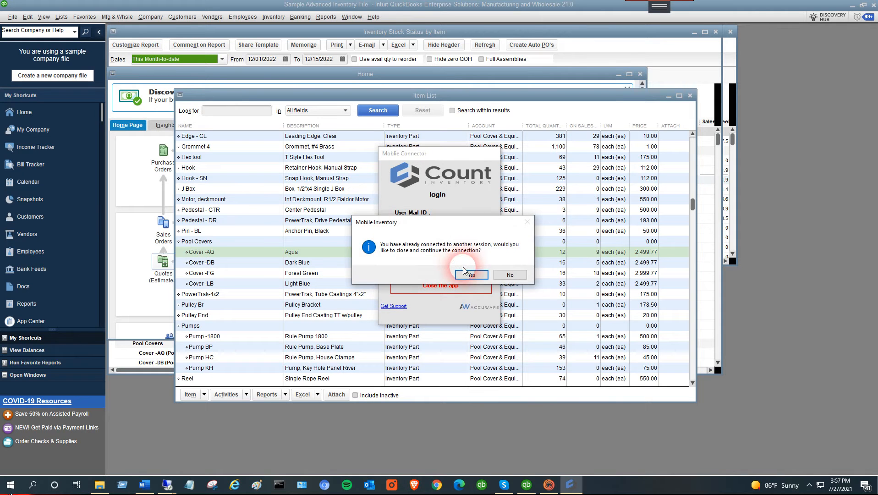
{"action": "left_click", "coordinate": [470, 275]}
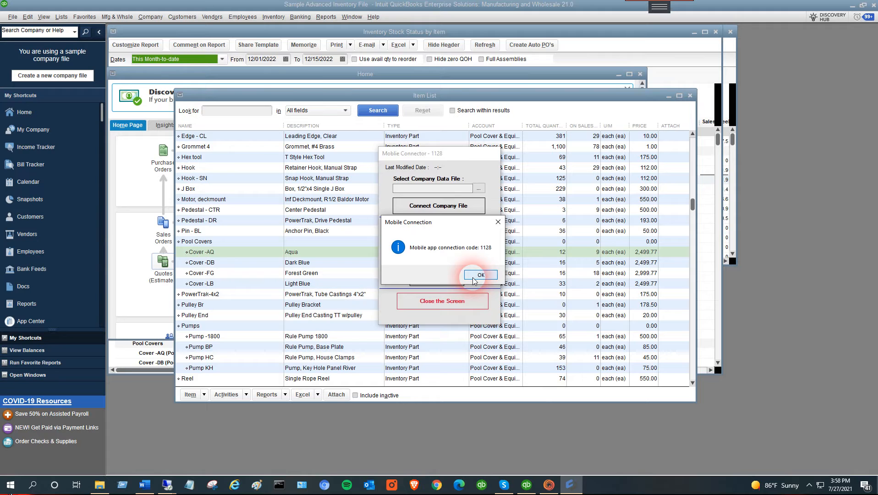
{"action": "left_click", "coordinate": [479, 275]}
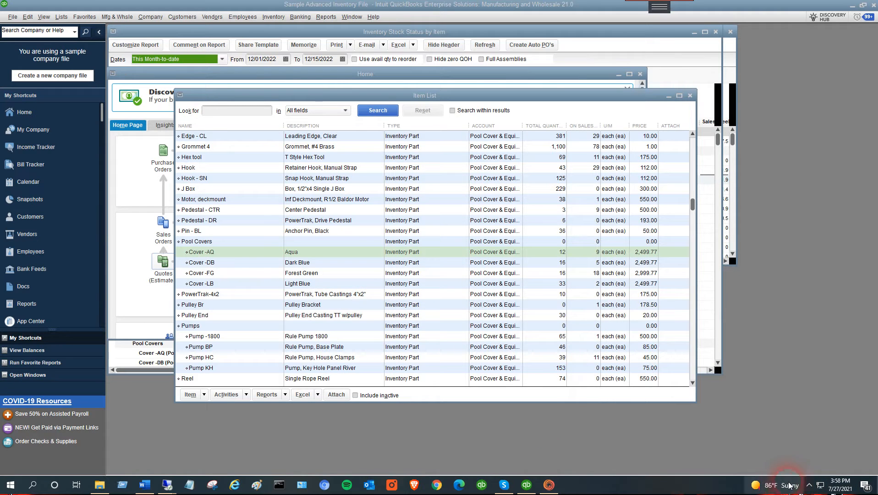
{"action": "left_click", "coordinate": [815, 485]}
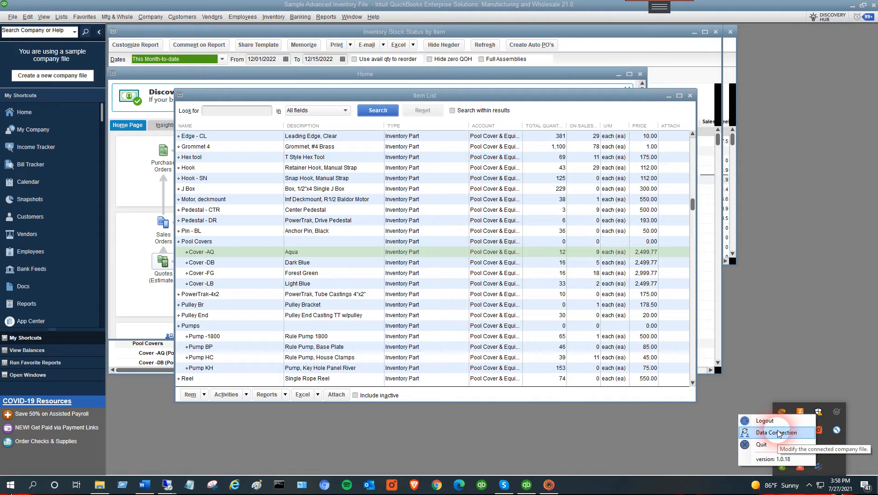
In Data Connection, browse to and choose sample_advanced inventory business.qbw as the company file
{"action": "left_click", "coordinate": [775, 432]}
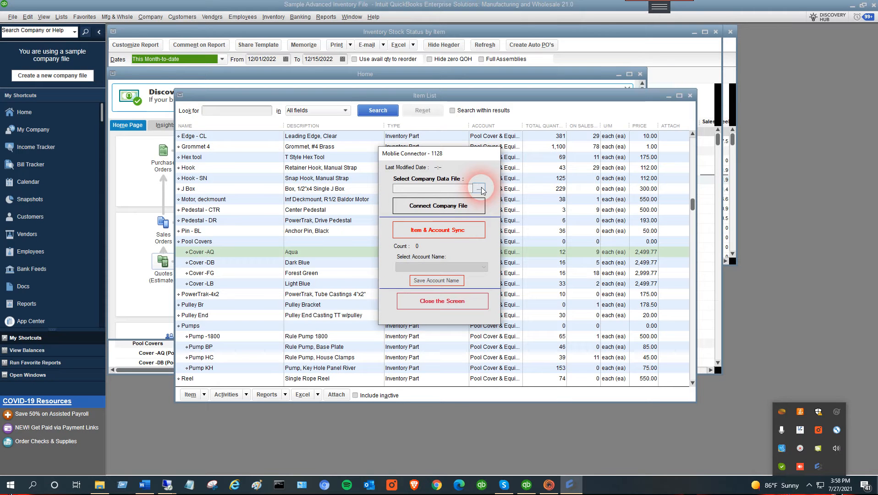
{"action": "left_click", "coordinate": [480, 189]}
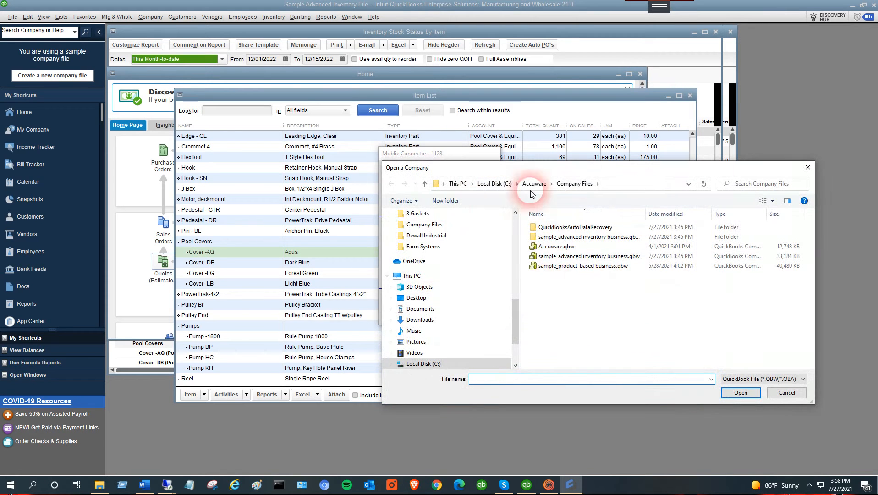
{"action": "left_click", "coordinate": [588, 256]}
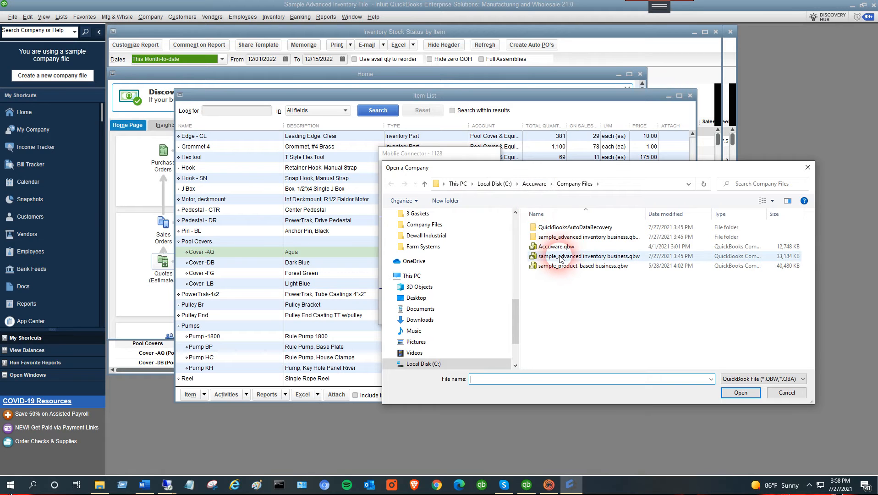
{"action": "mouse_move", "coordinate": [588, 255]}
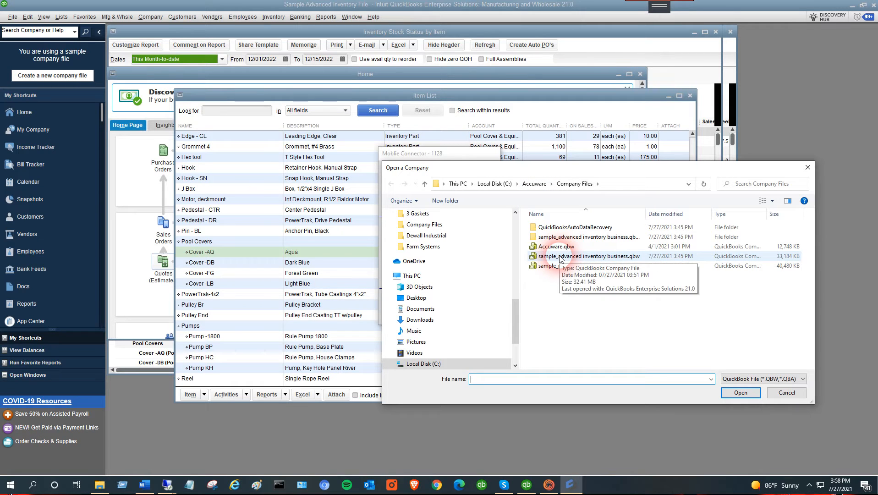
{"action": "left_click", "coordinate": [587, 256]}
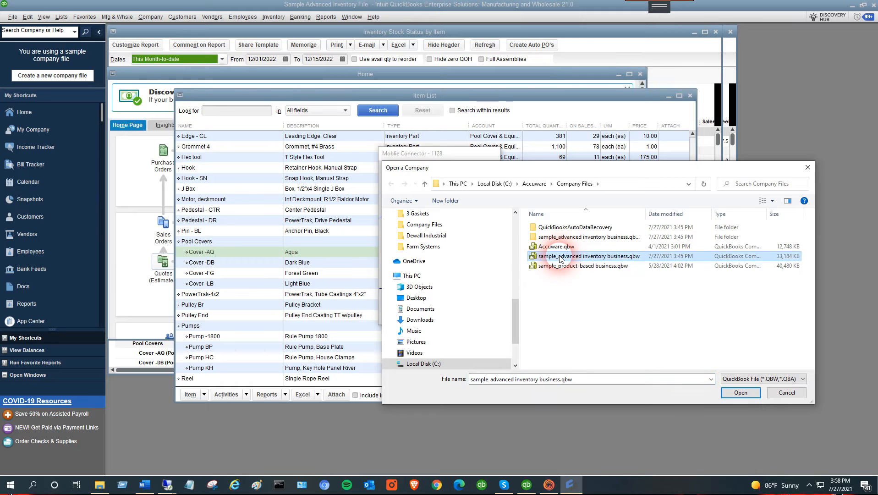
{"action": "left_click", "coordinate": [740, 392]}
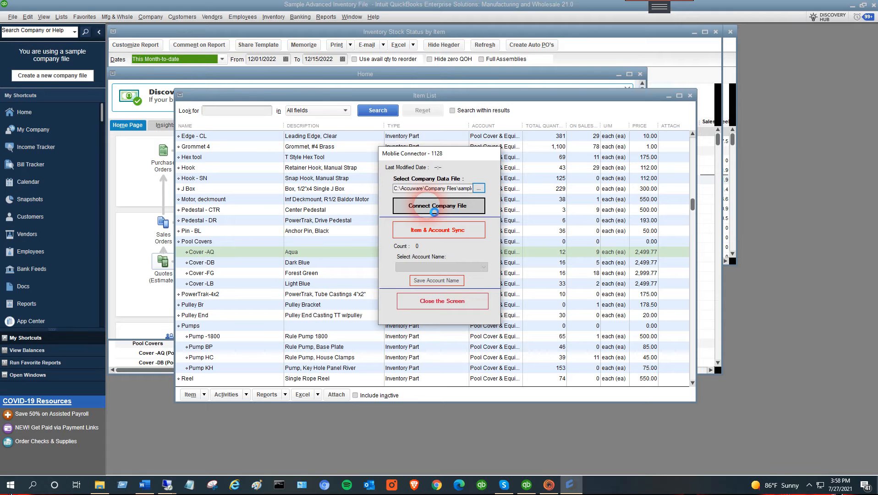
Connect the company file and acknowledge the update so the status reads Connected
{"action": "left_click", "coordinate": [439, 205]}
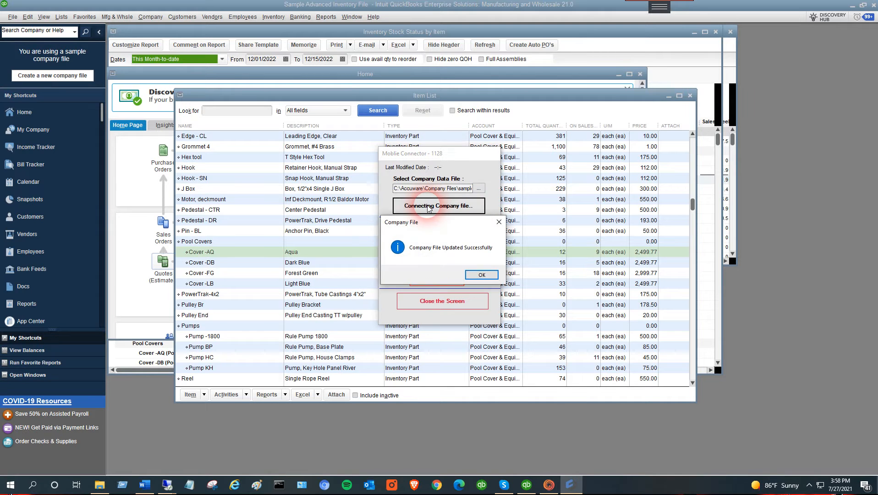
{"action": "left_click", "coordinate": [479, 274]}
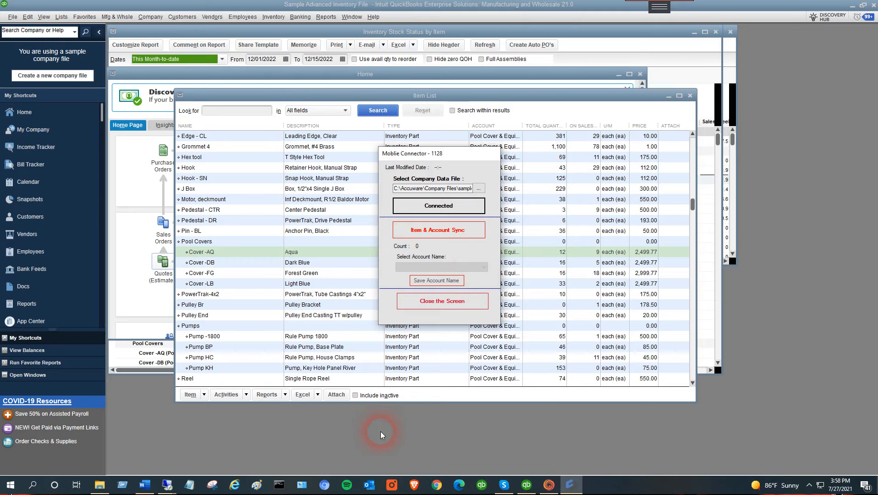
Run Item & Account Sync and acknowledge the 60 items synced notice
{"action": "left_click", "coordinate": [439, 230]}
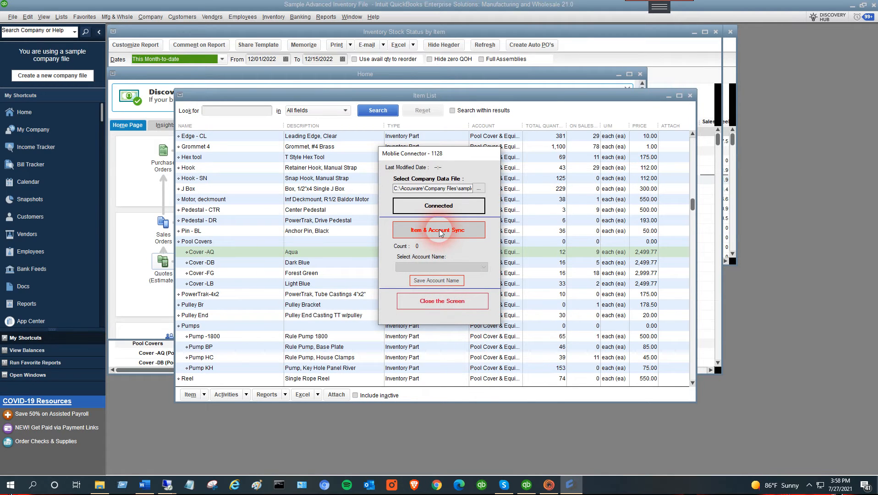
{"action": "left_click", "coordinate": [439, 230]}
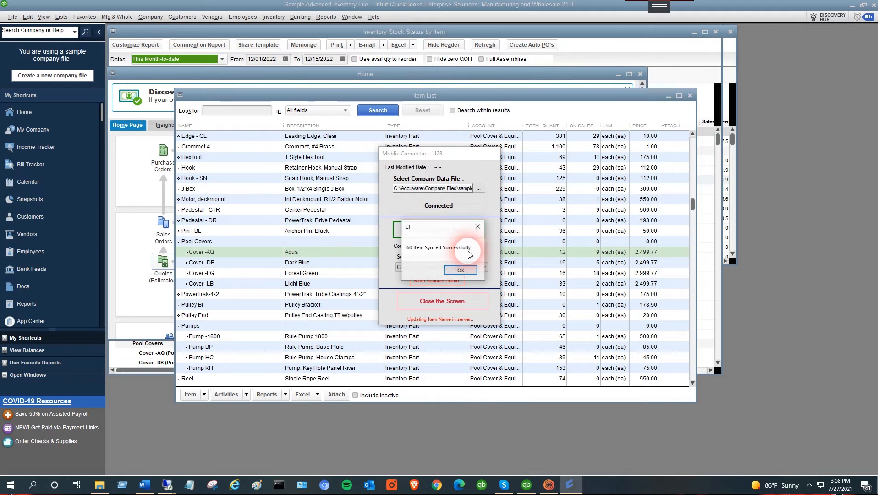
{"action": "left_click", "coordinate": [460, 270]}
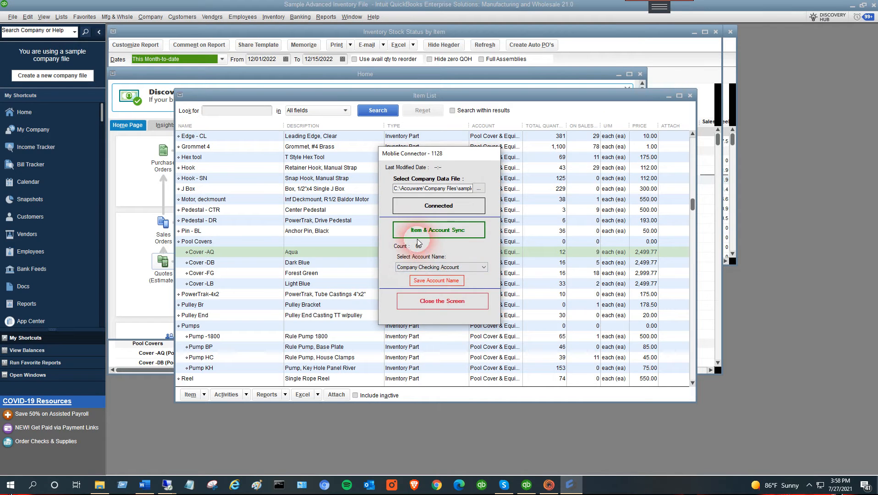
{"action": "left_click", "coordinate": [439, 229]}
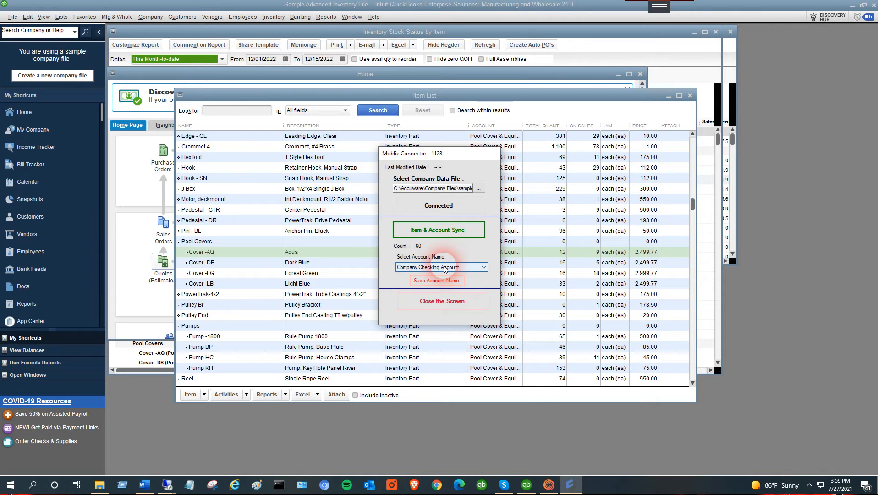
Choose Materials Inventory from the account list, save it and acknowledge the updated confirmation
{"action": "left_click", "coordinate": [482, 267]}
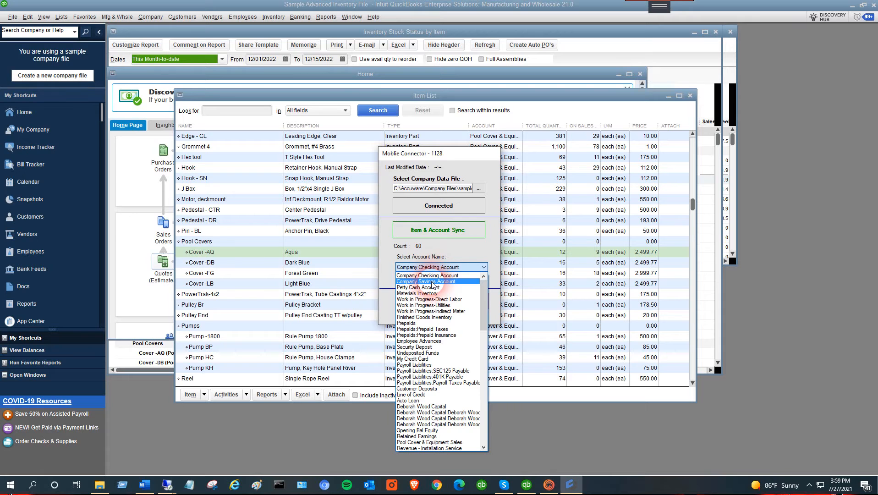
{"action": "mouse_move", "coordinate": [441, 401]}
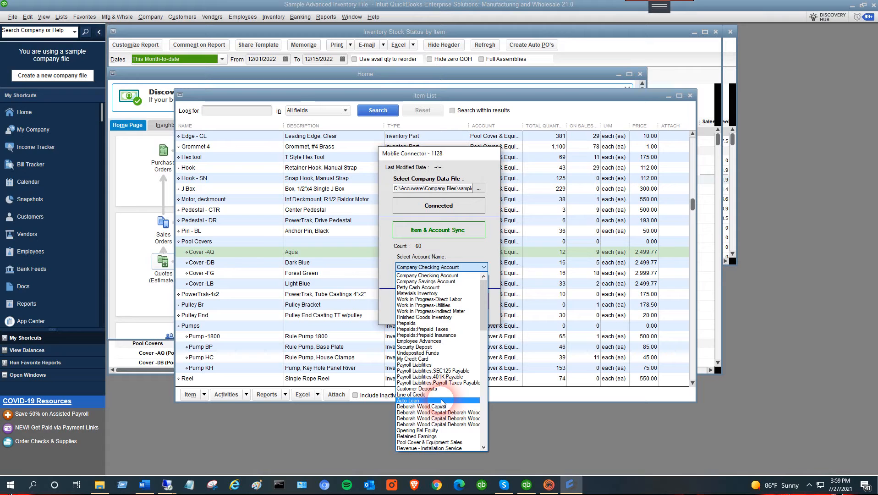
{"action": "scroll", "scroll_direction": "down", "scroll_amount": 3}
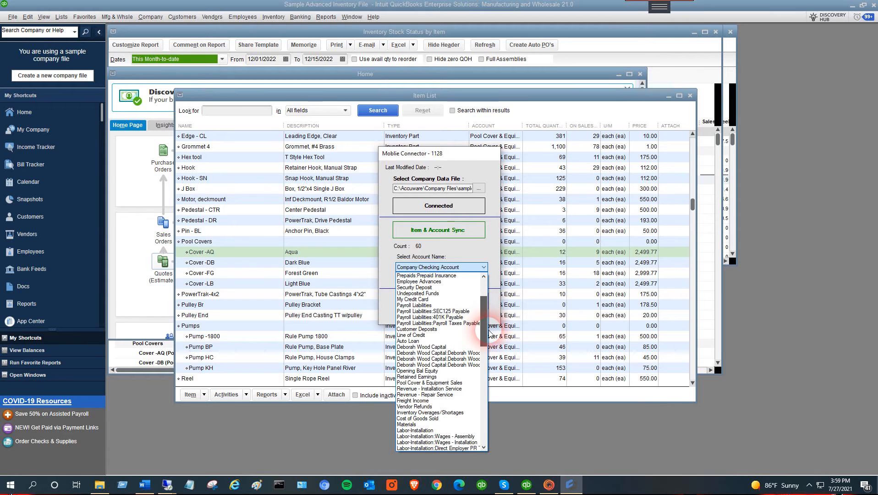
{"action": "scroll", "scroll_direction": "down", "scroll_amount": 3}
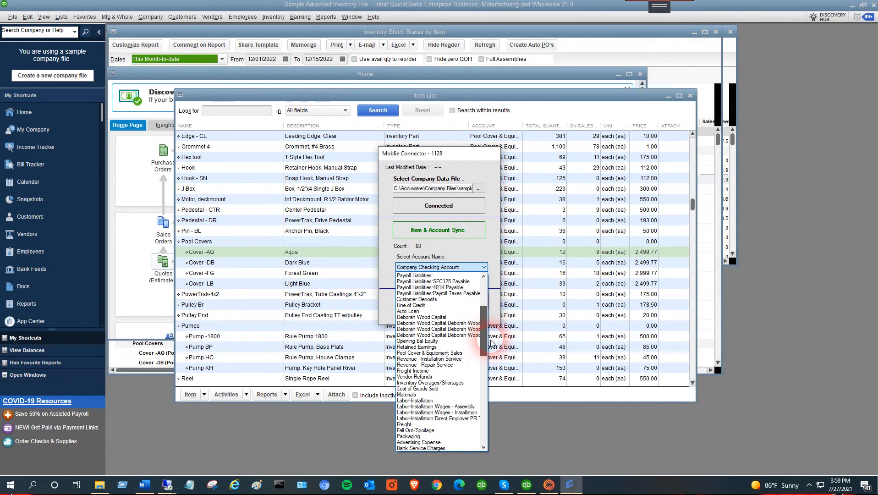
{"action": "scroll", "scroll_direction": "down", "scroll_amount": 3}
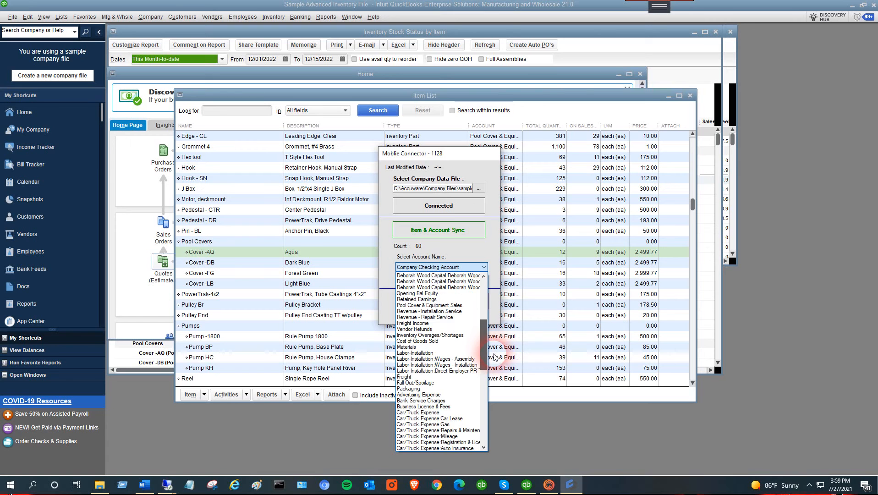
{"action": "scroll", "scroll_direction": "down", "scroll_amount": 3}
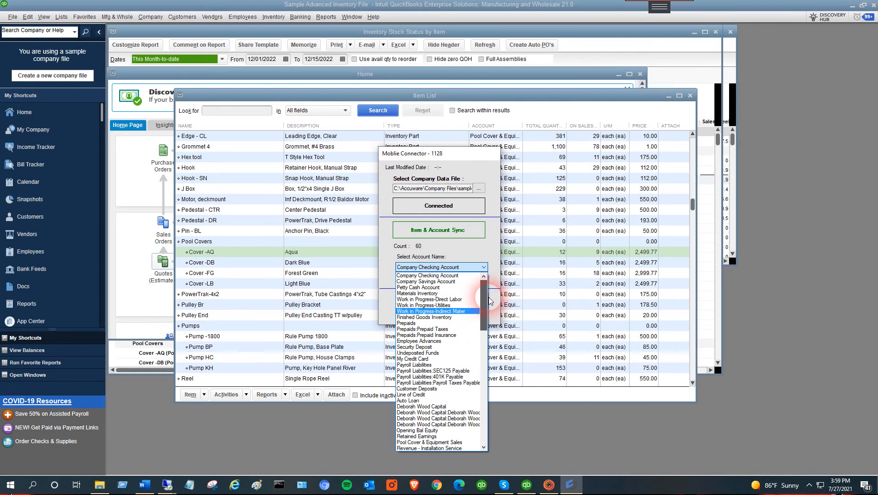
{"action": "left_click", "coordinate": [417, 293]}
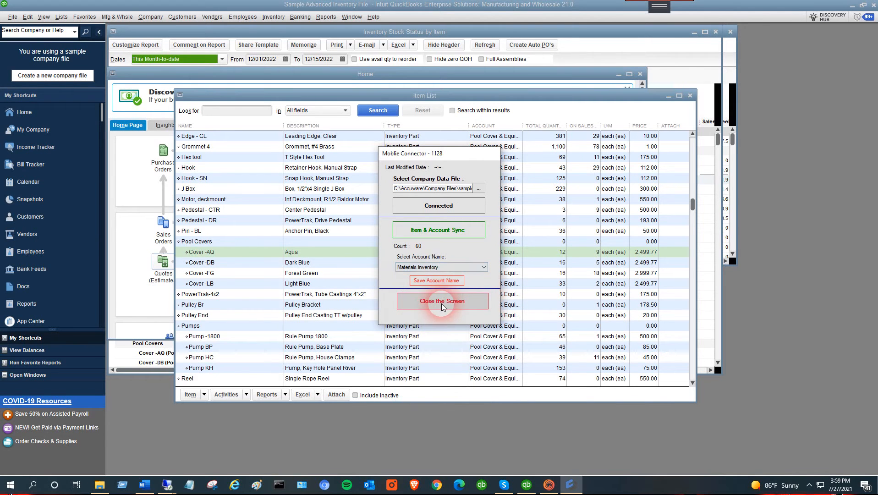
{"action": "left_click", "coordinate": [437, 280]}
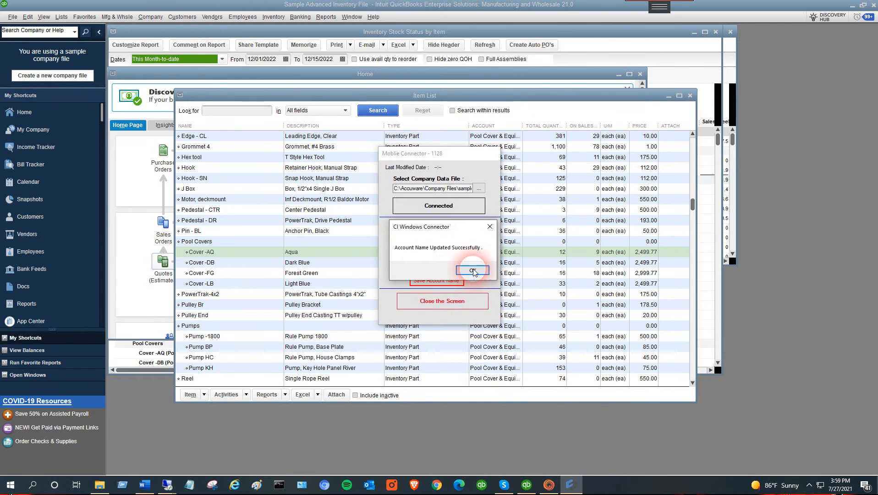
{"action": "left_click", "coordinate": [472, 270]}
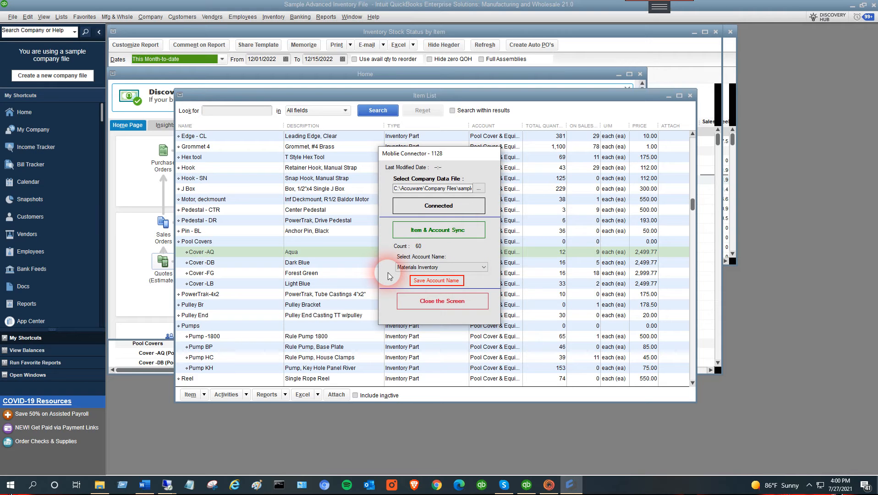
{"action": "mouse_move", "coordinate": [472, 256]}
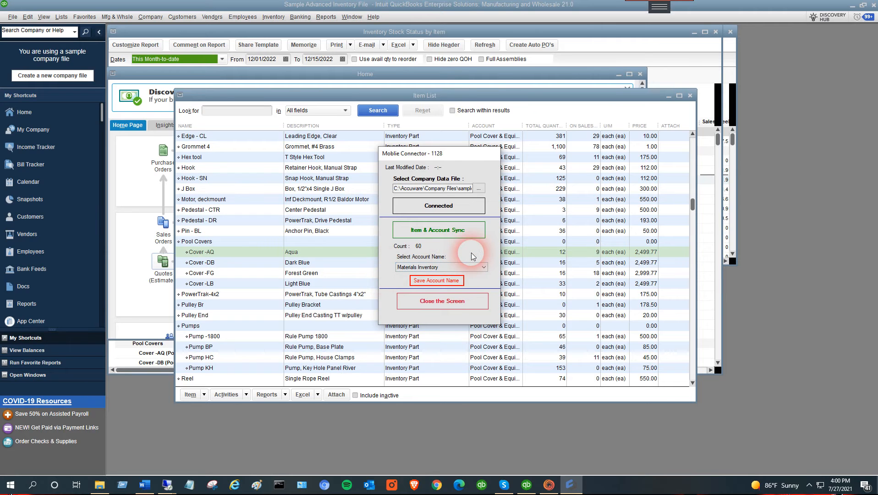
{"action": "mouse_move", "coordinate": [385, 302]}
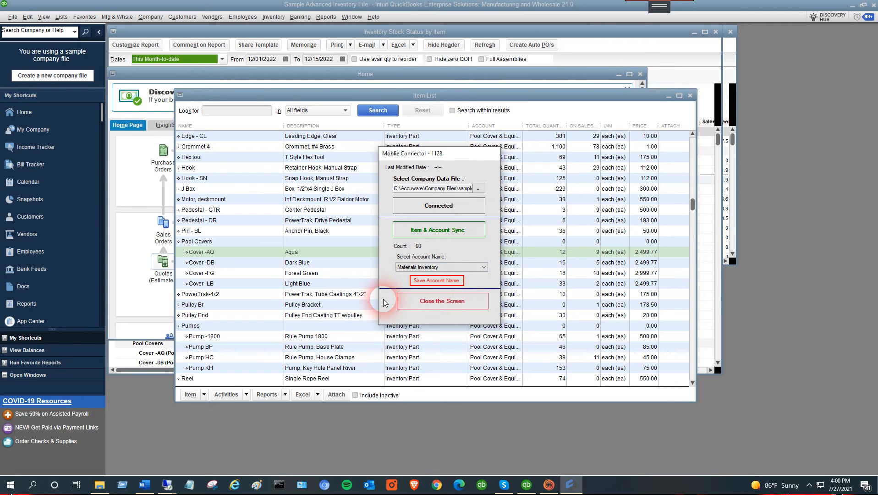
{"action": "left_click", "coordinate": [442, 301]}
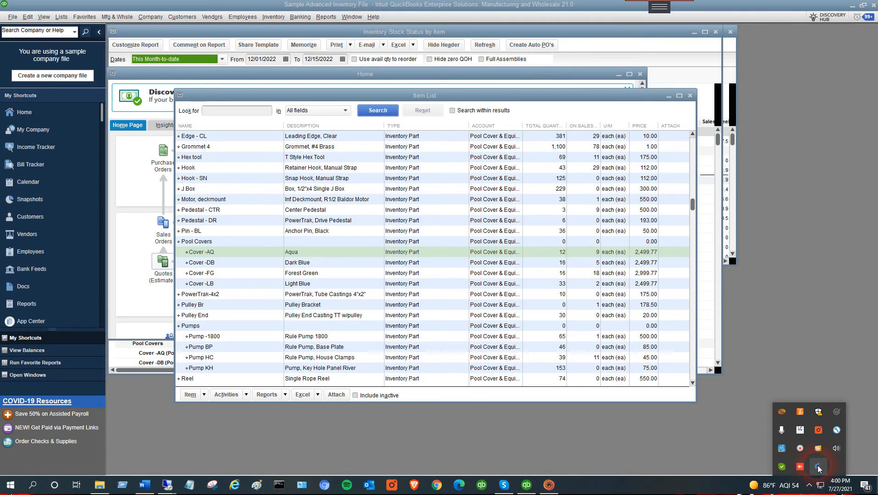
{"action": "mouse_move", "coordinate": [827, 466]}
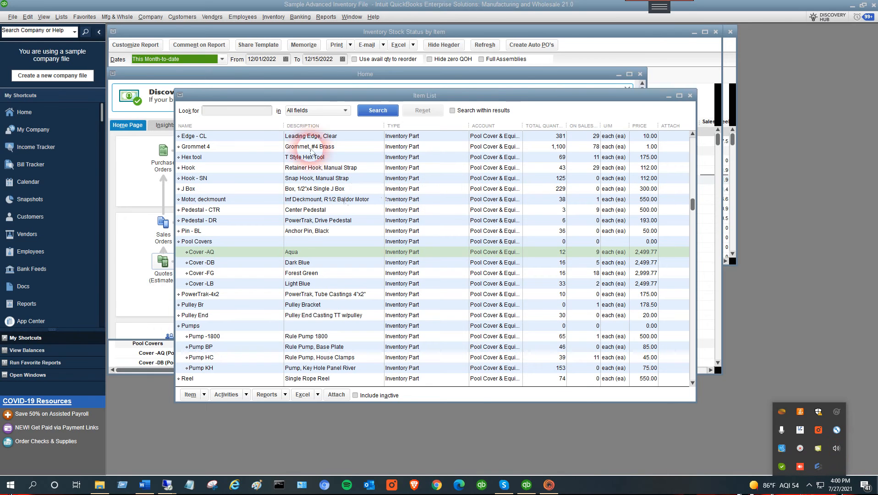
{"action": "mouse_move", "coordinate": [508, 177]}
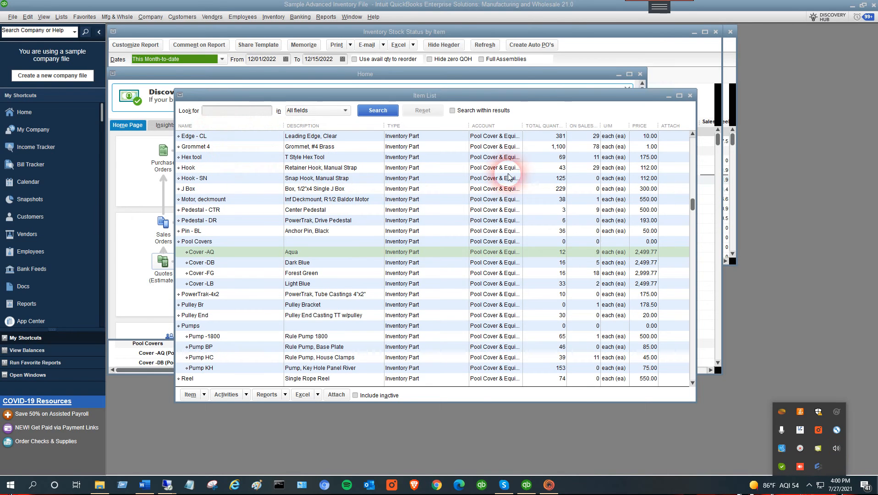
{"action": "mouse_move", "coordinate": [535, 173]}
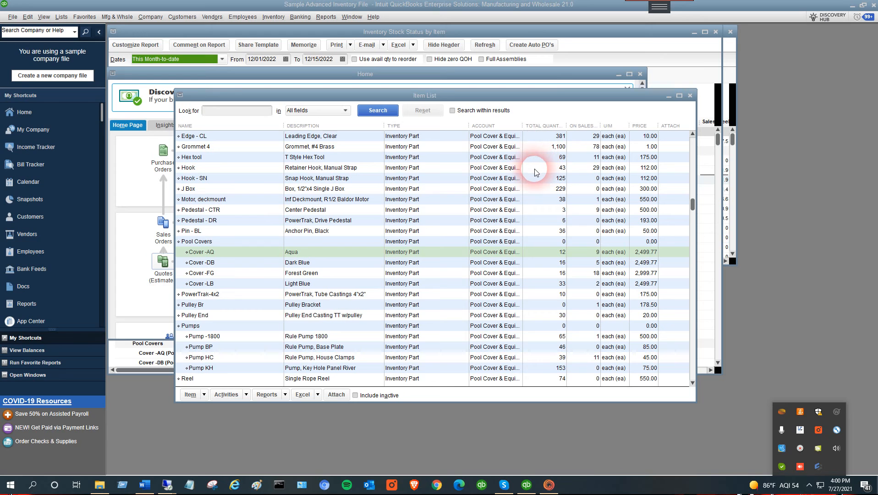
{"action": "mouse_move", "coordinate": [531, 138]}
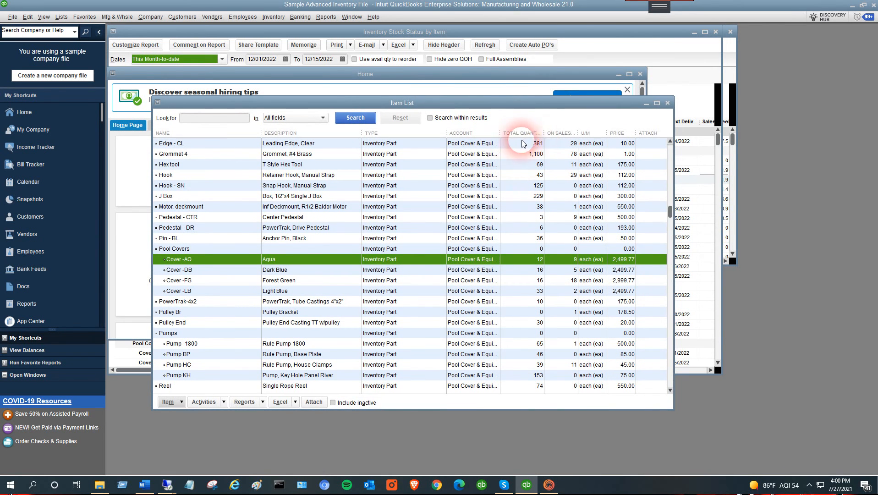
{"action": "mouse_move", "coordinate": [542, 359]}
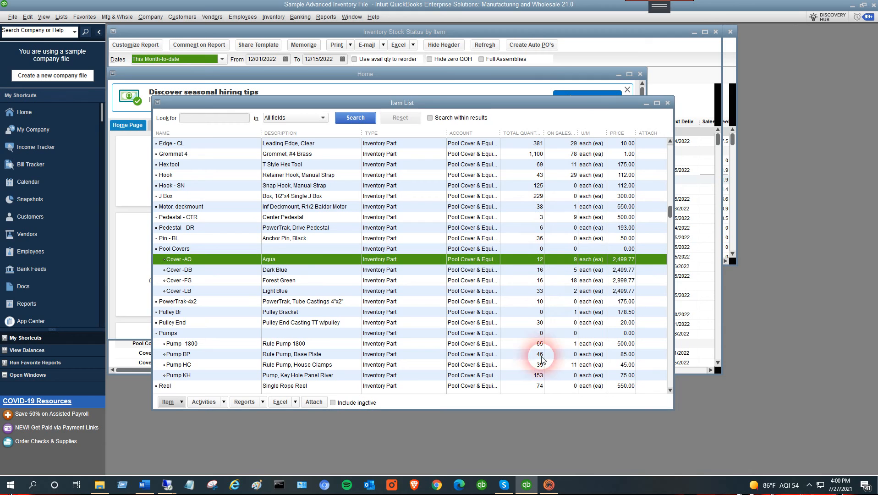
{"action": "mouse_move", "coordinate": [533, 159]}
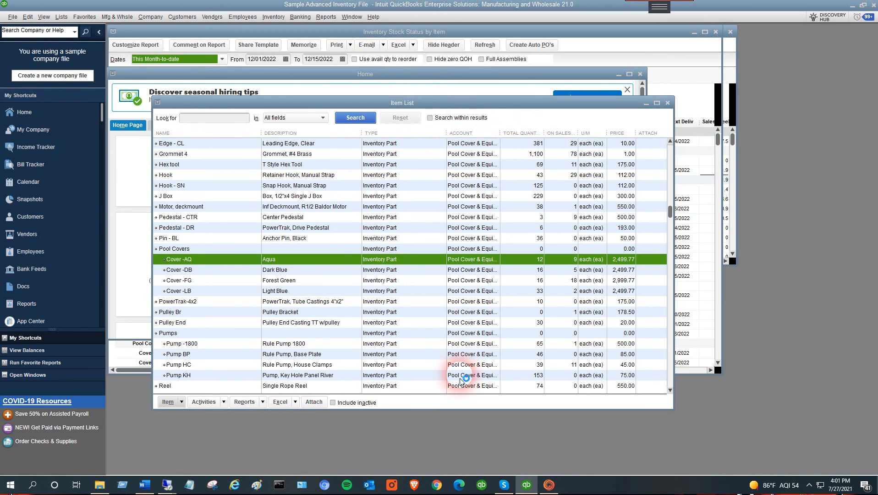
{"action": "mouse_move", "coordinate": [412, 396]}
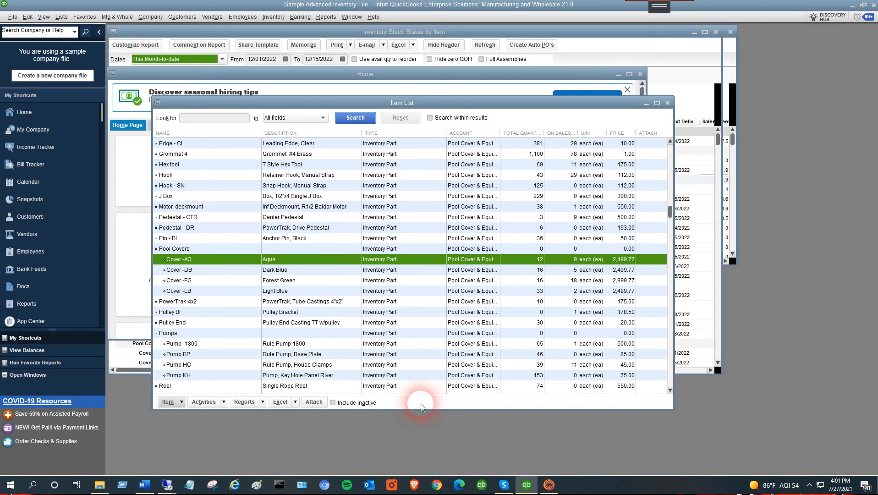
{"action": "mouse_move", "coordinate": [808, 488]}
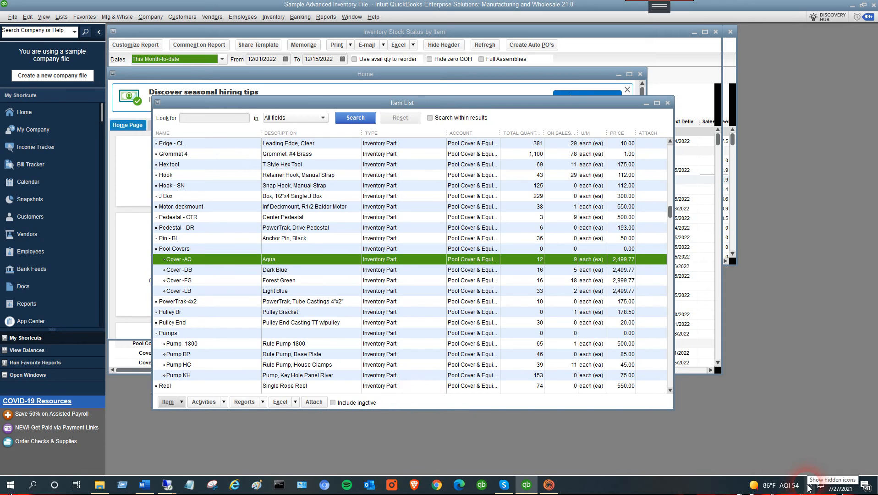
{"action": "left_click", "coordinate": [808, 485]}
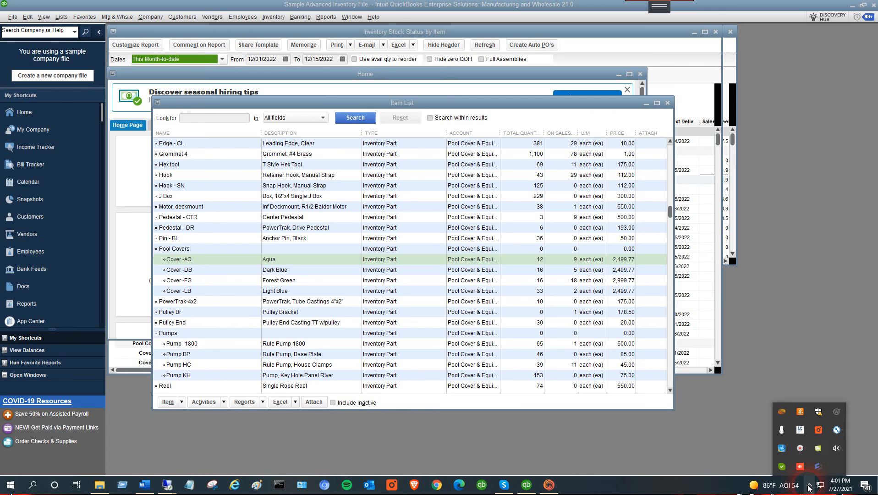
{"action": "mouse_move", "coordinate": [817, 466]}
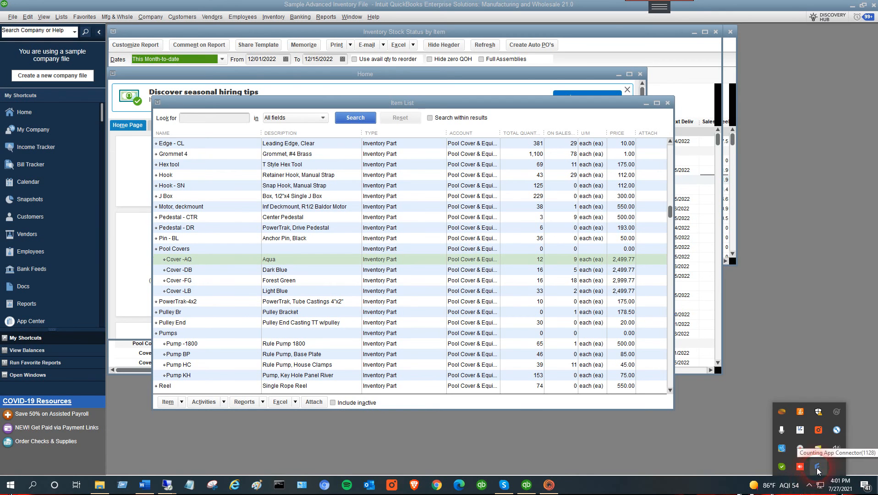